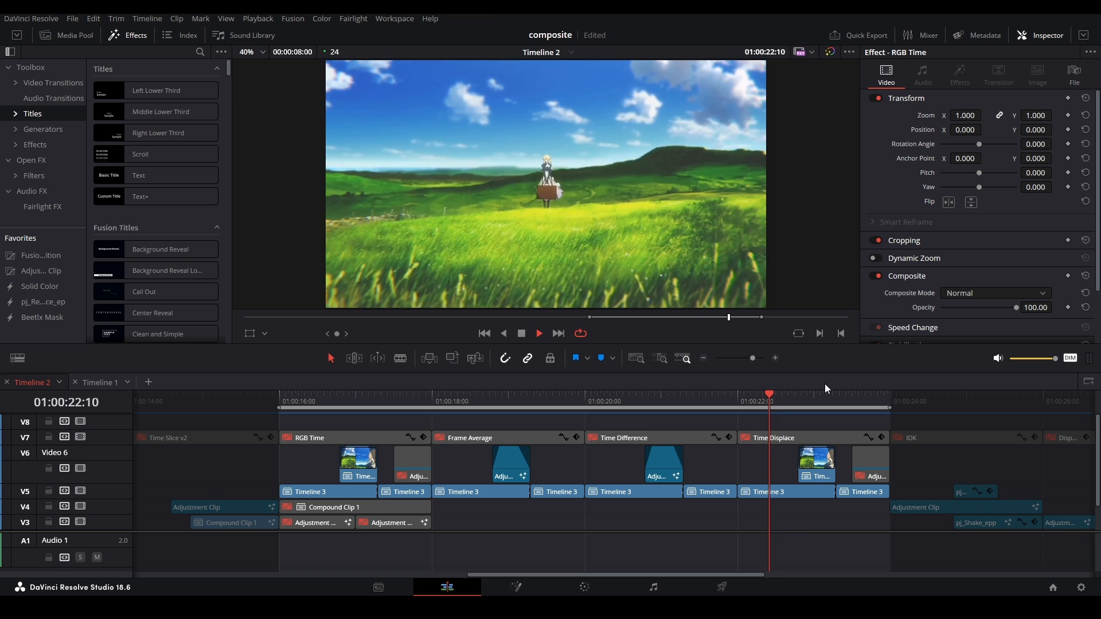
- Load the Nada Freestyle - kong project and play its 24 Main timeline
left_click(308, 402)
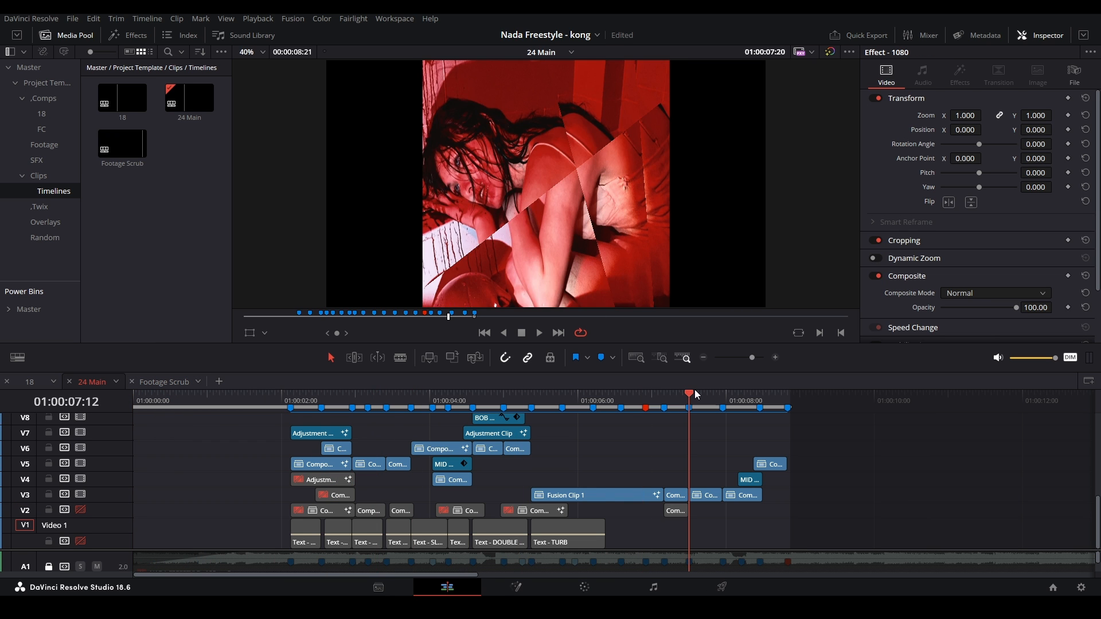
left_click(538, 333)
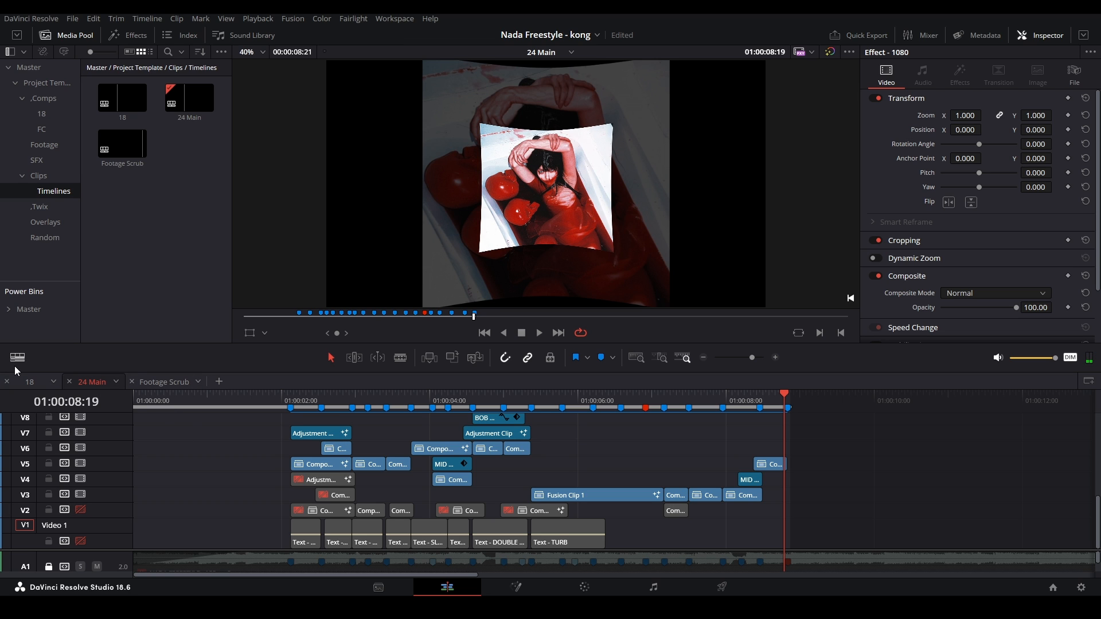
- Show and hide the Timelines bin's view options in the Media Pool
left_click(16, 358)
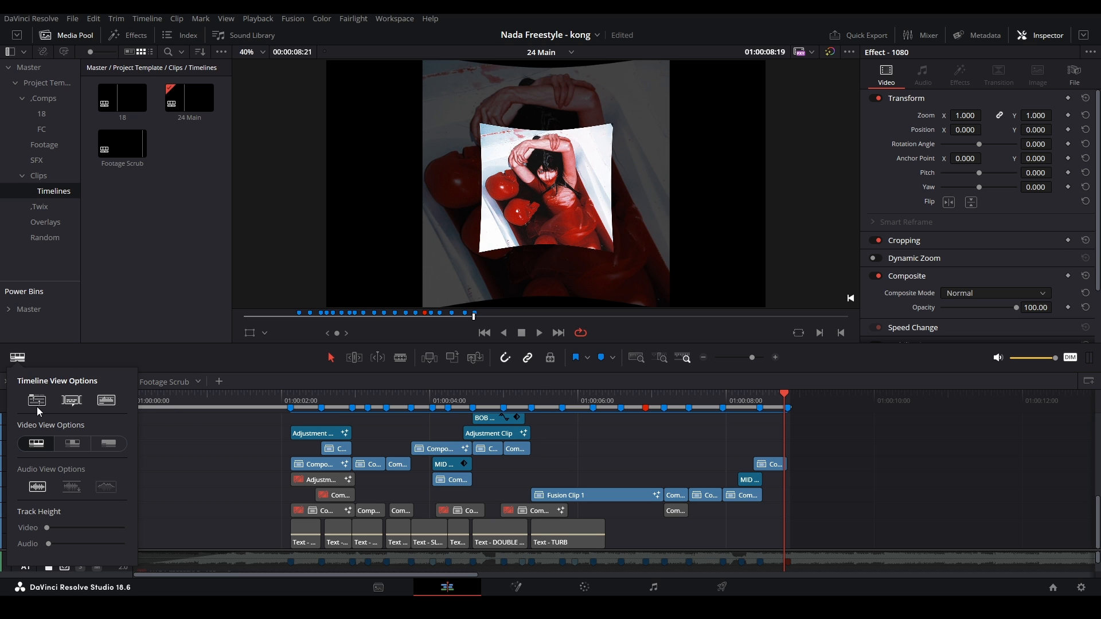
left_click(15, 358)
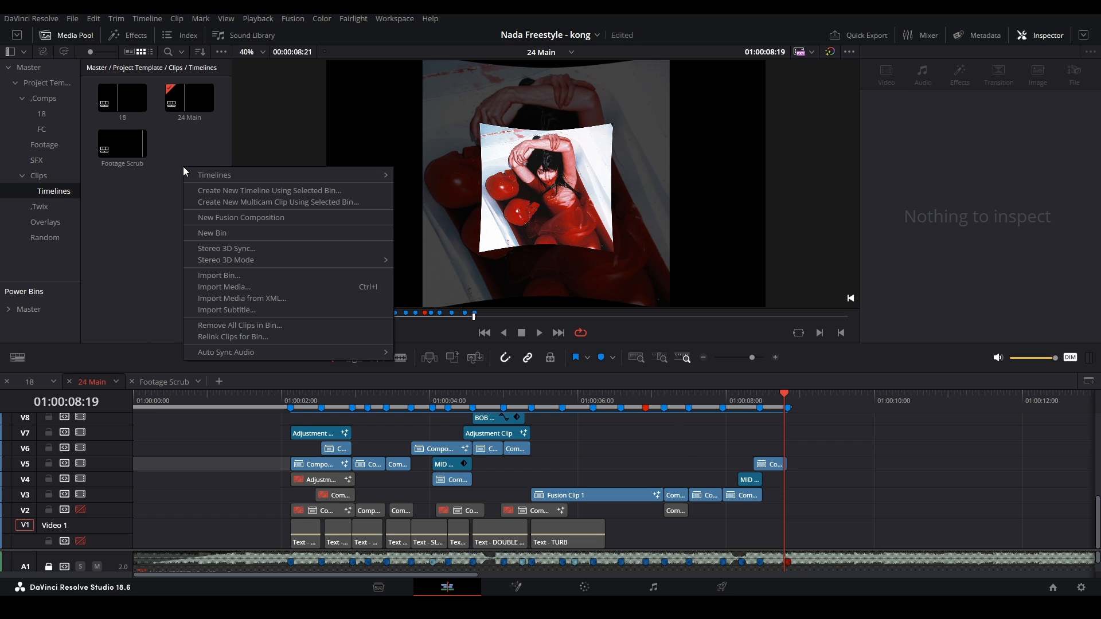
mouse_move(214, 174)
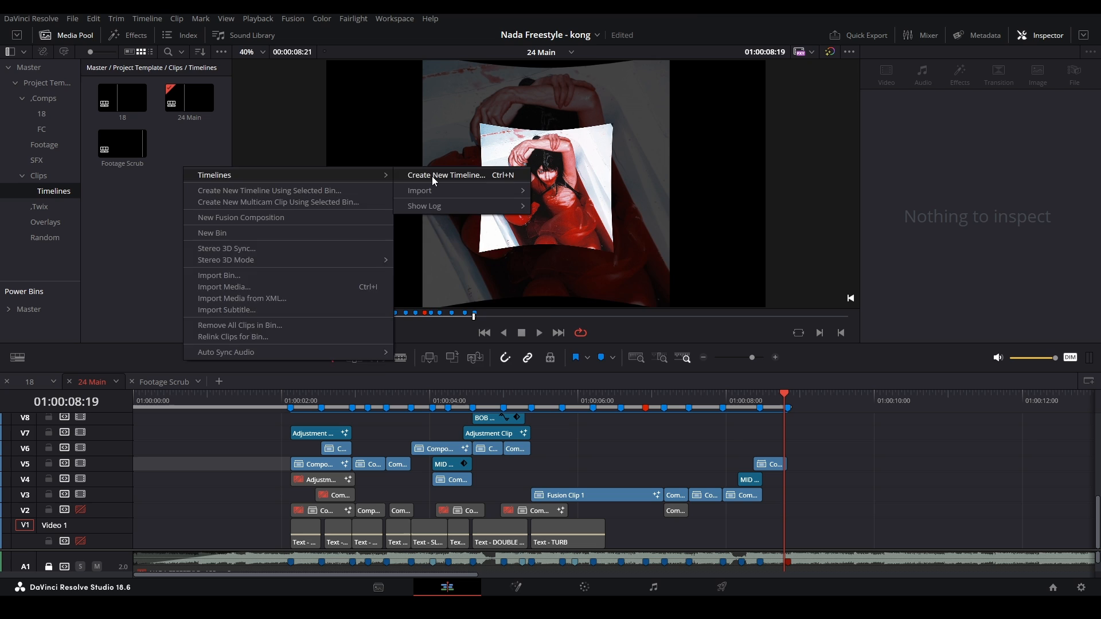
- Create Timeline 4 as an empty 1920x1080, 24 fps timeline without project settings
left_click(445, 174)
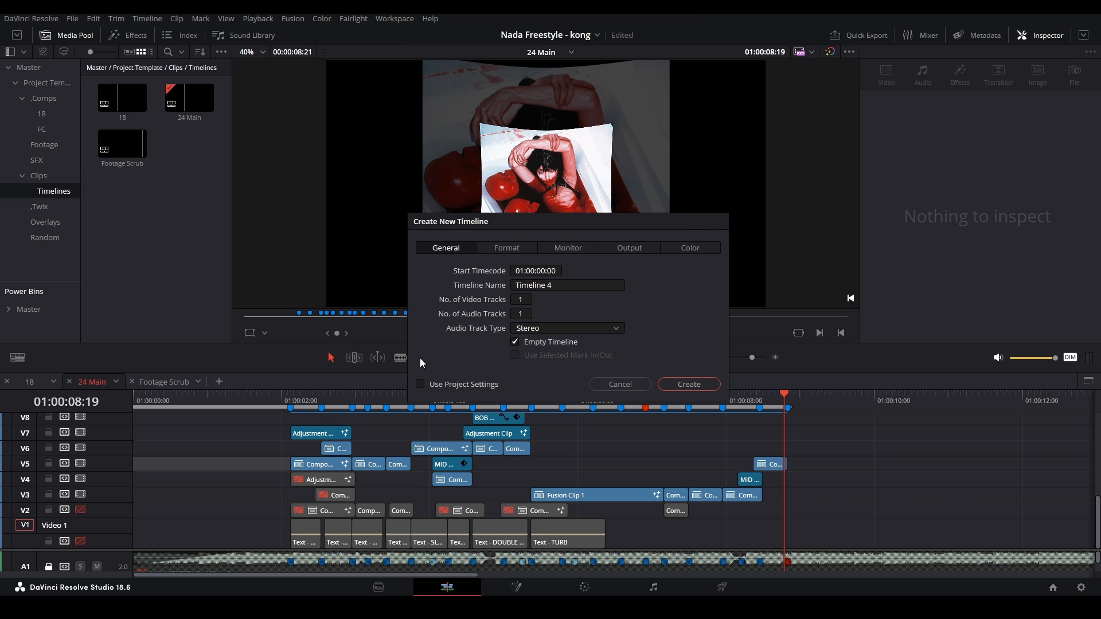
left_click(505, 248)
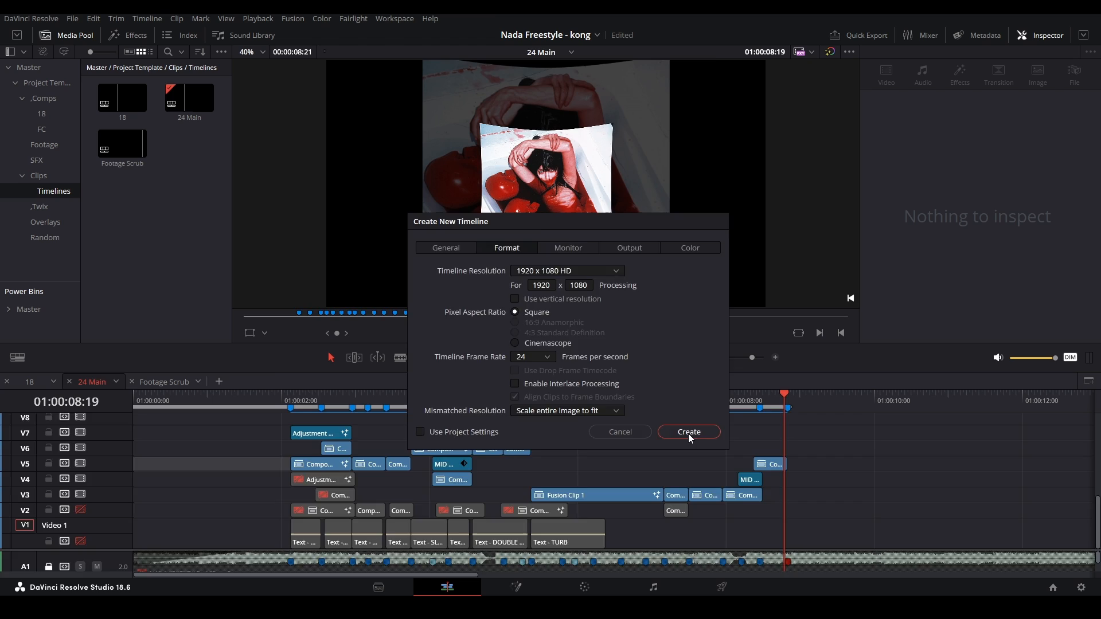
left_click(687, 432)
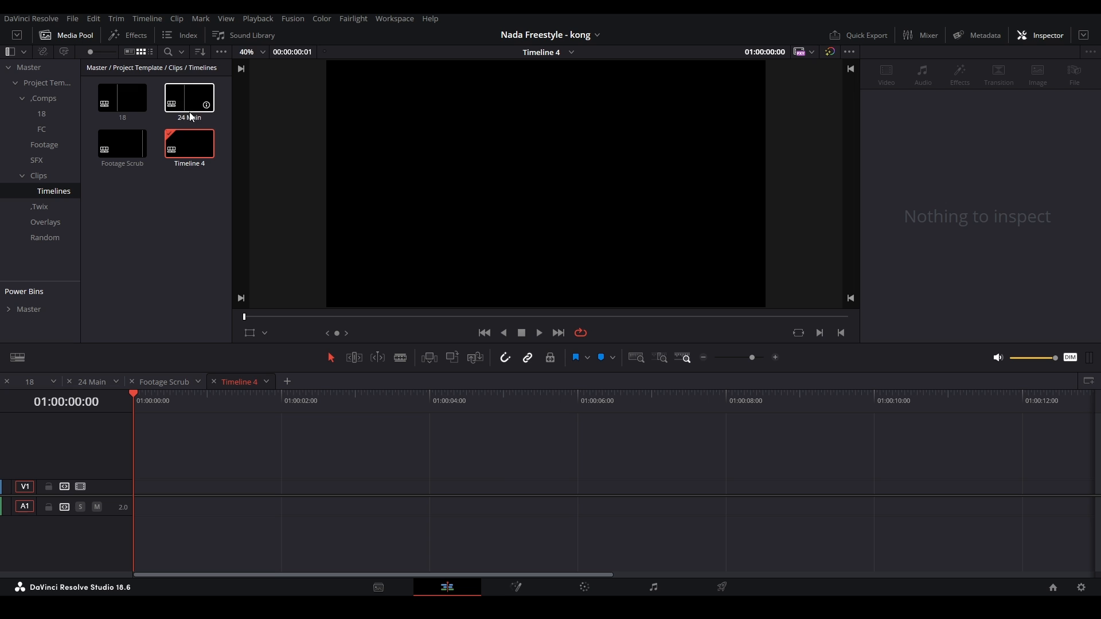
- Drop 24 Main onto V1 of Timeline 4 as a nested clip and mute A1
left_click_drag(189, 98, 467, 390)
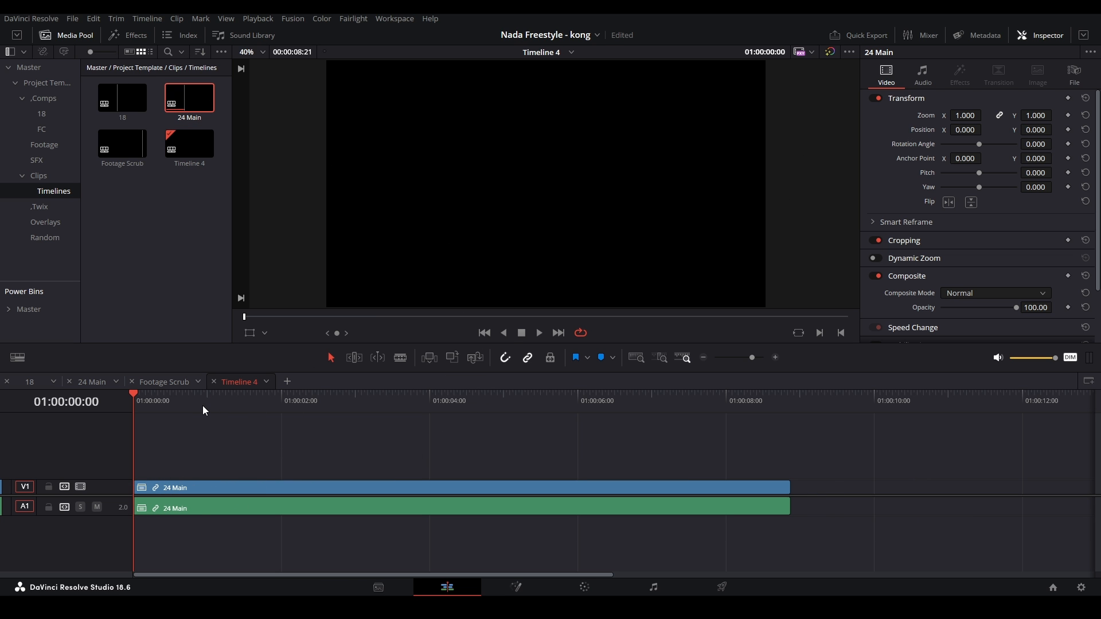
left_click(336, 400)
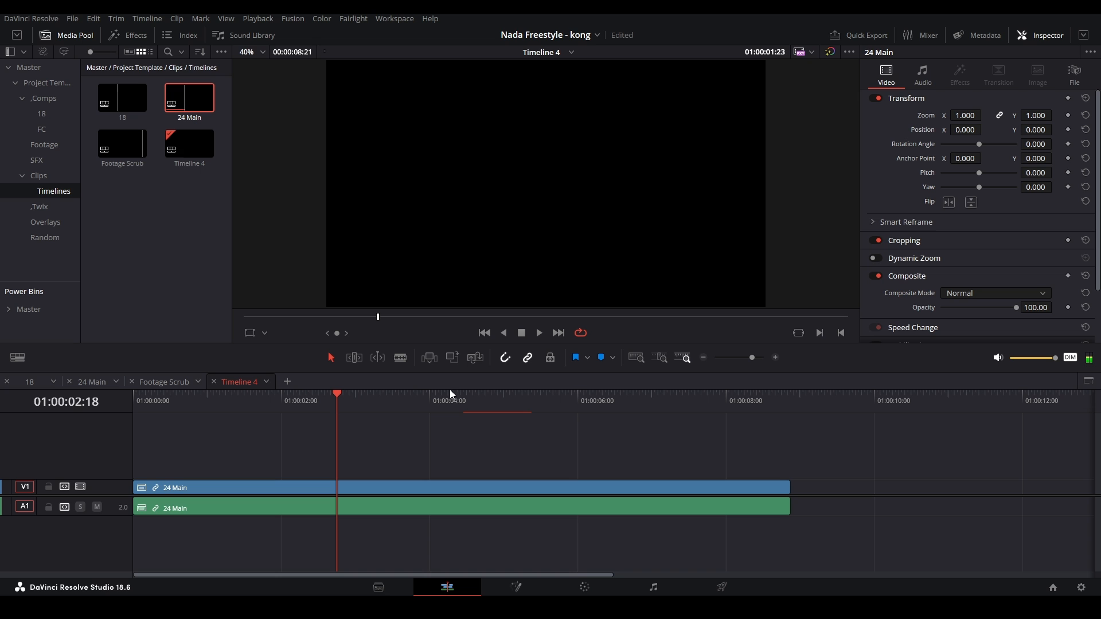
left_click(439, 393)
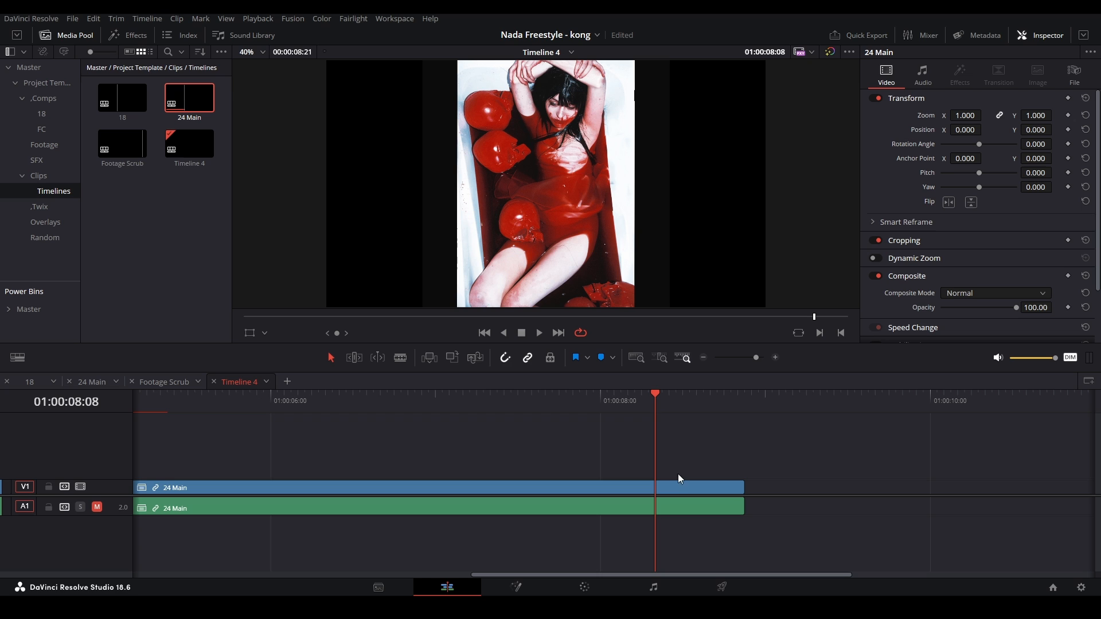
- Split a short middle section from the 24 Main clip, copy it to V2 and send it to Fusion
left_click(699, 487)
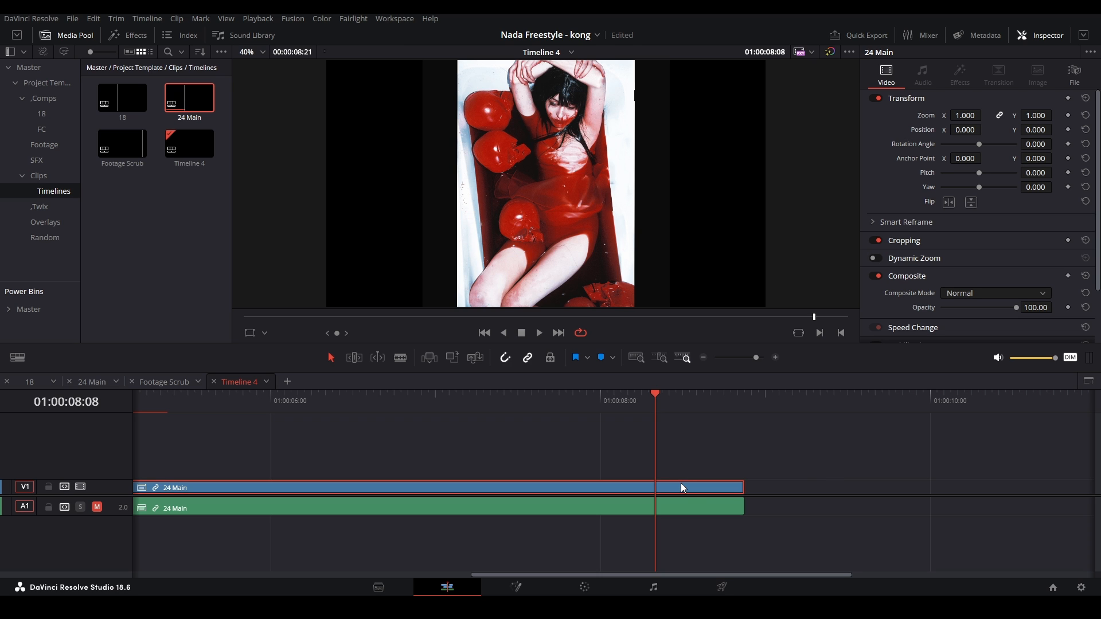
mouse_move(696, 506)
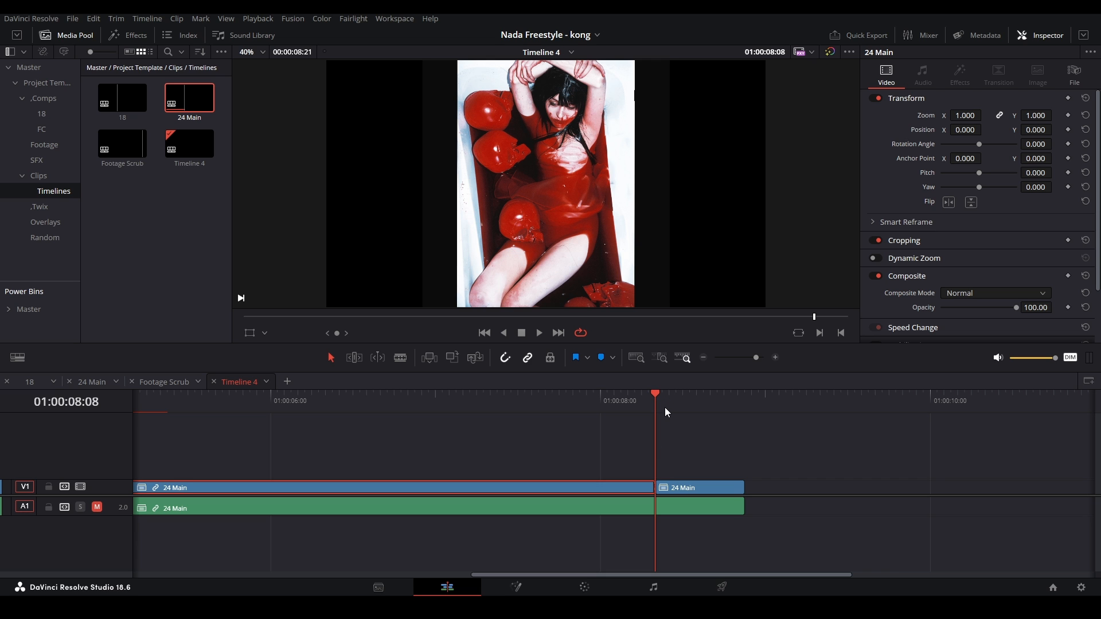
left_click(675, 411)
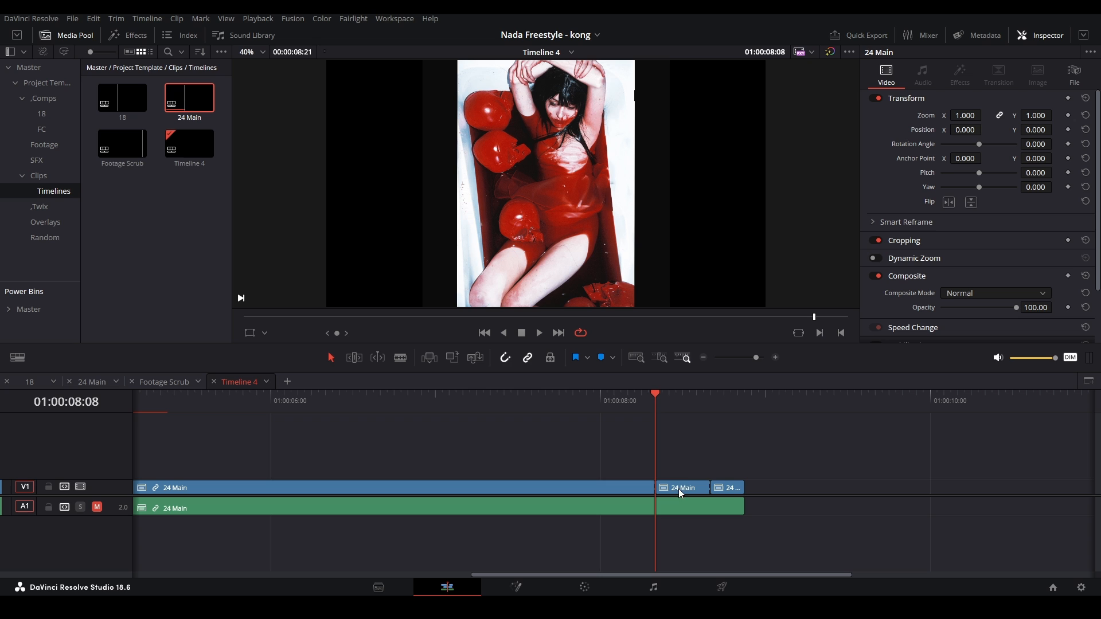
left_click(681, 488)
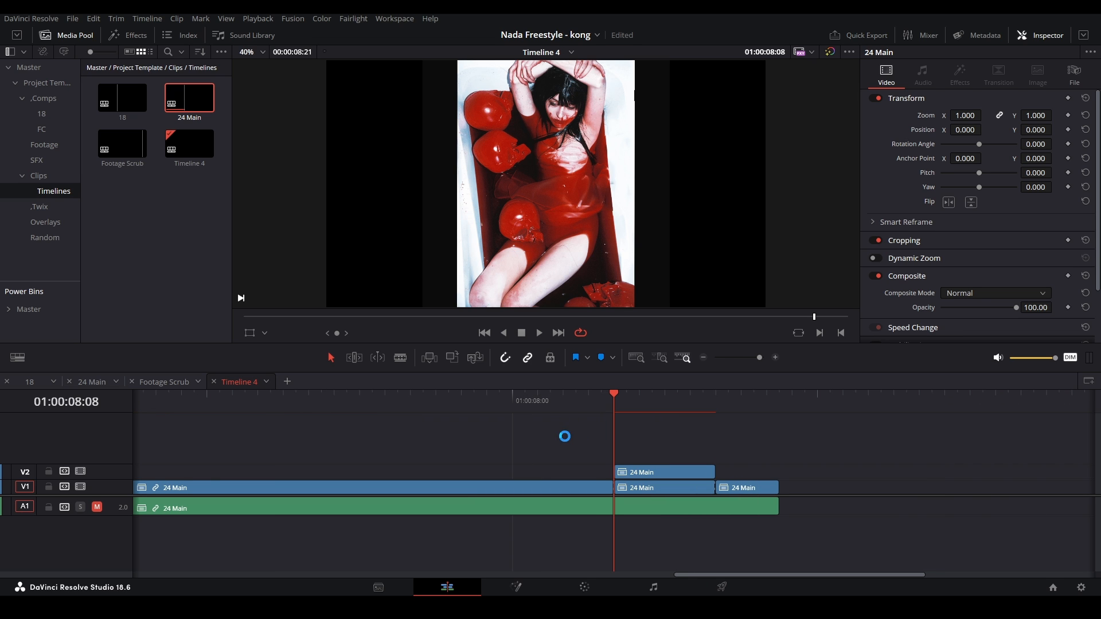
left_click(662, 471)
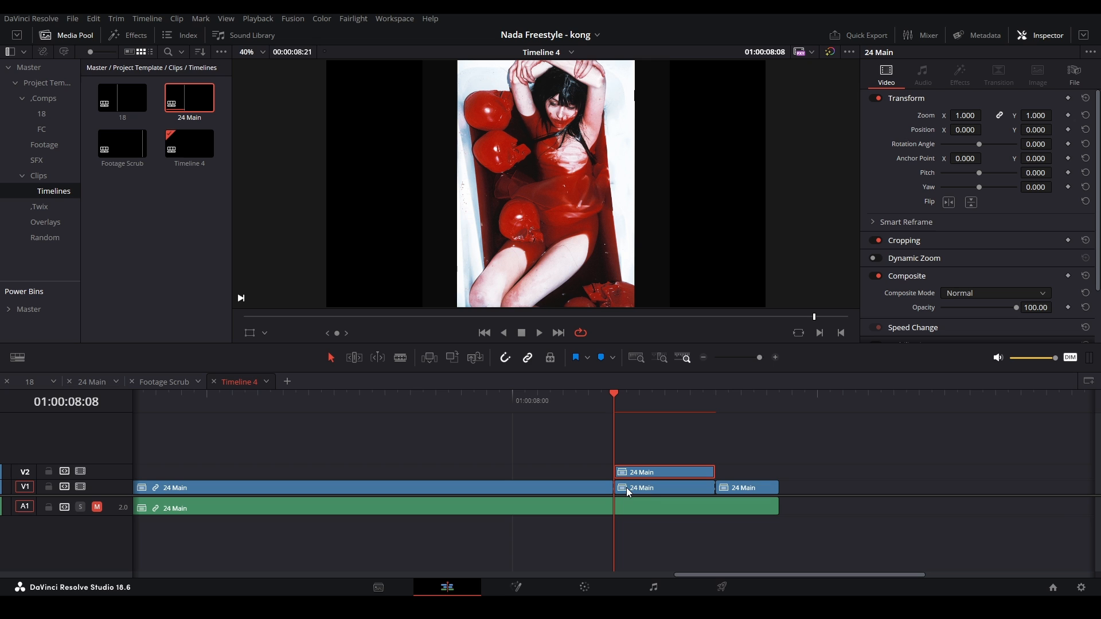
mouse_move(661, 478)
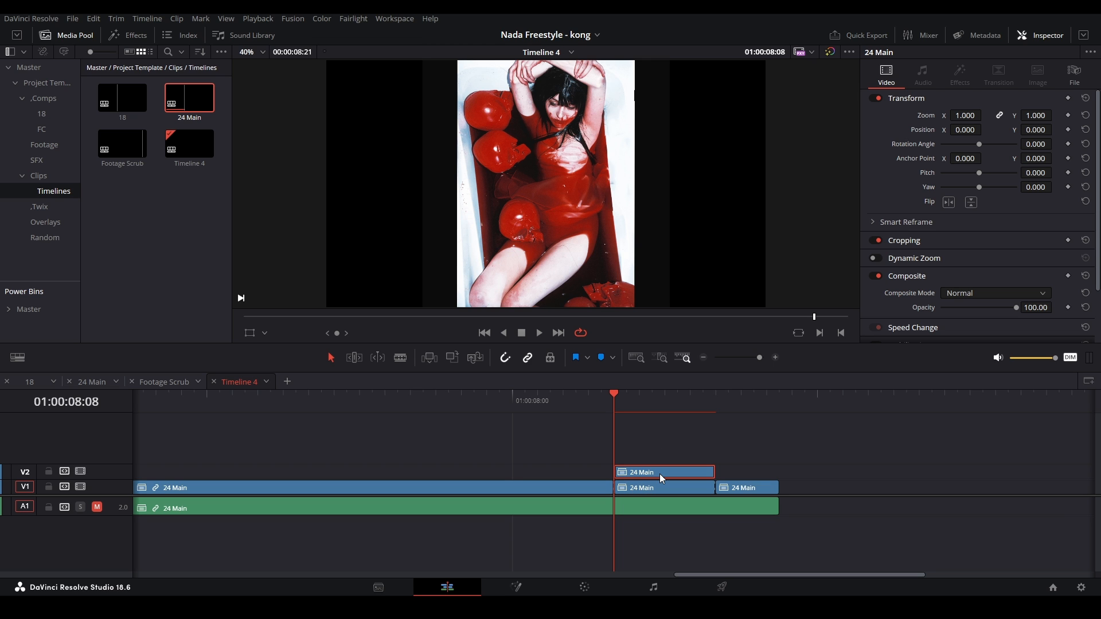
left_click(515, 587)
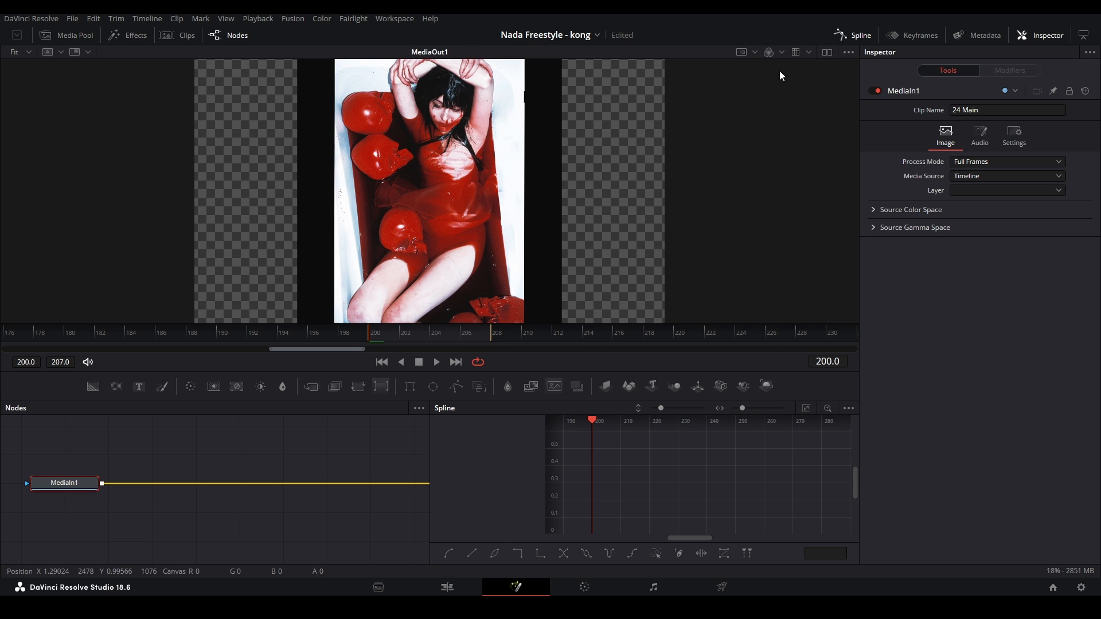
mouse_move(762, 117)
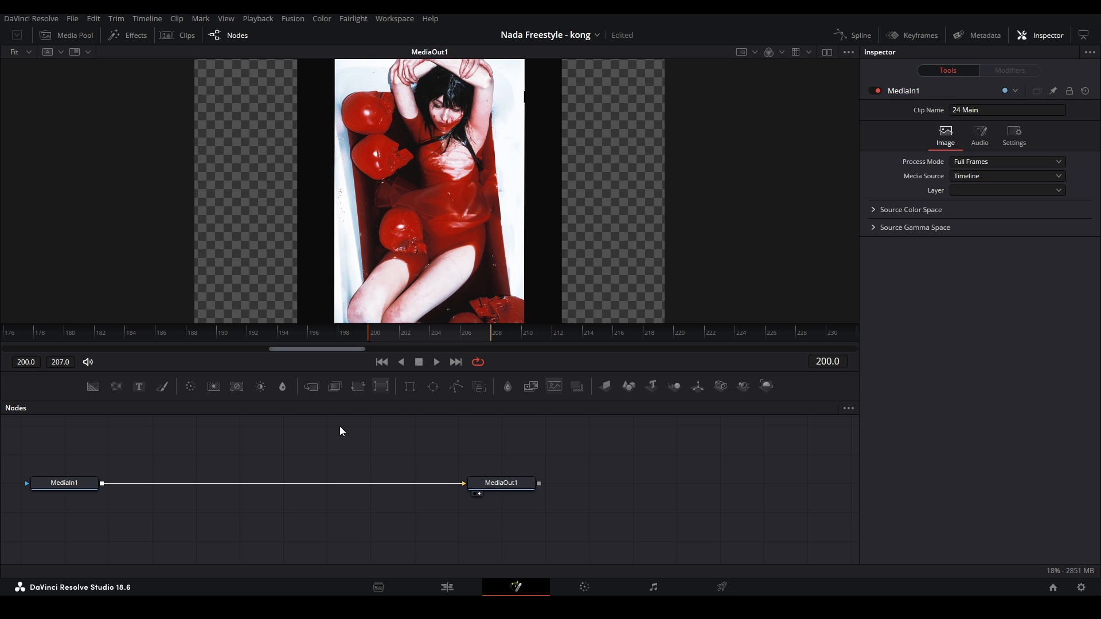
- Set the FrameAverage node to Sample Direction Both with 1 frame and play the ghosted result
left_click_drag(64, 482, 188, 494)
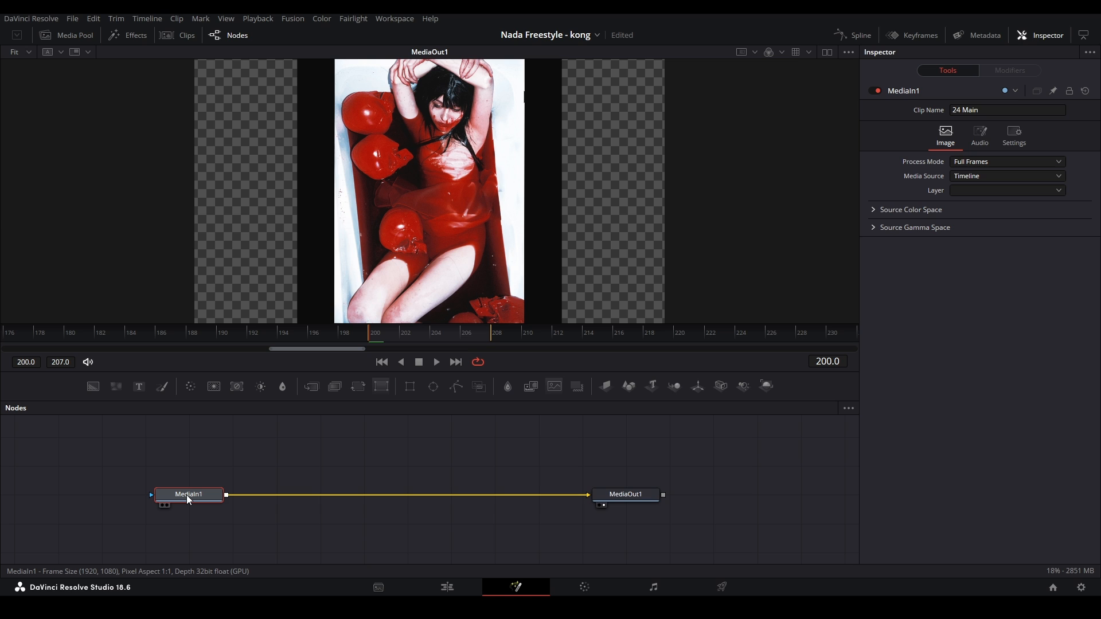
mouse_move(346, 521)
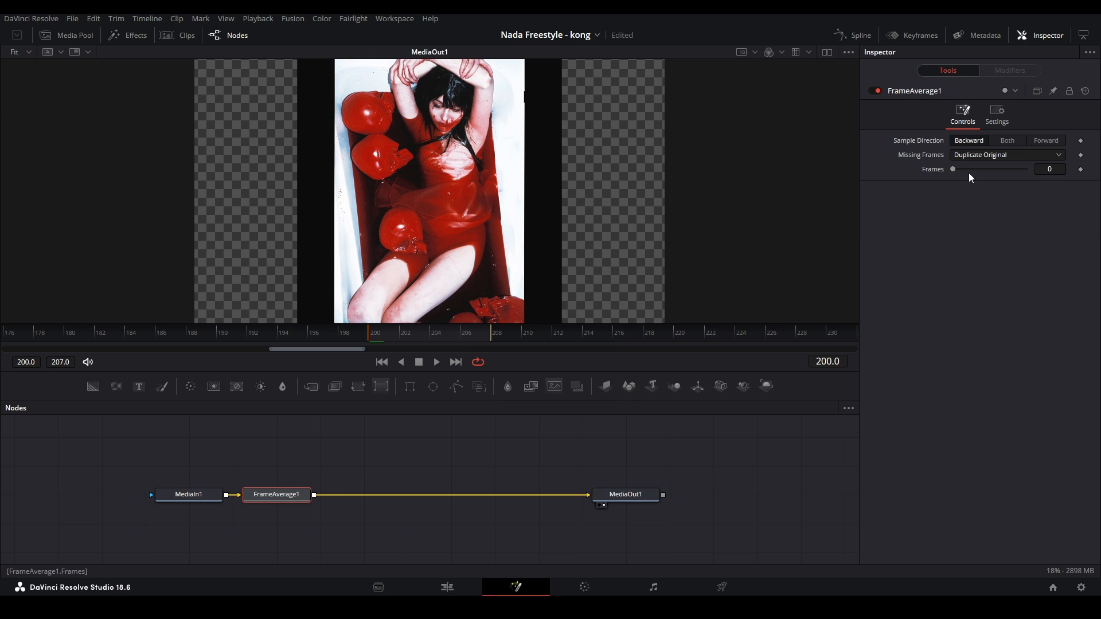
left_click(1007, 140)
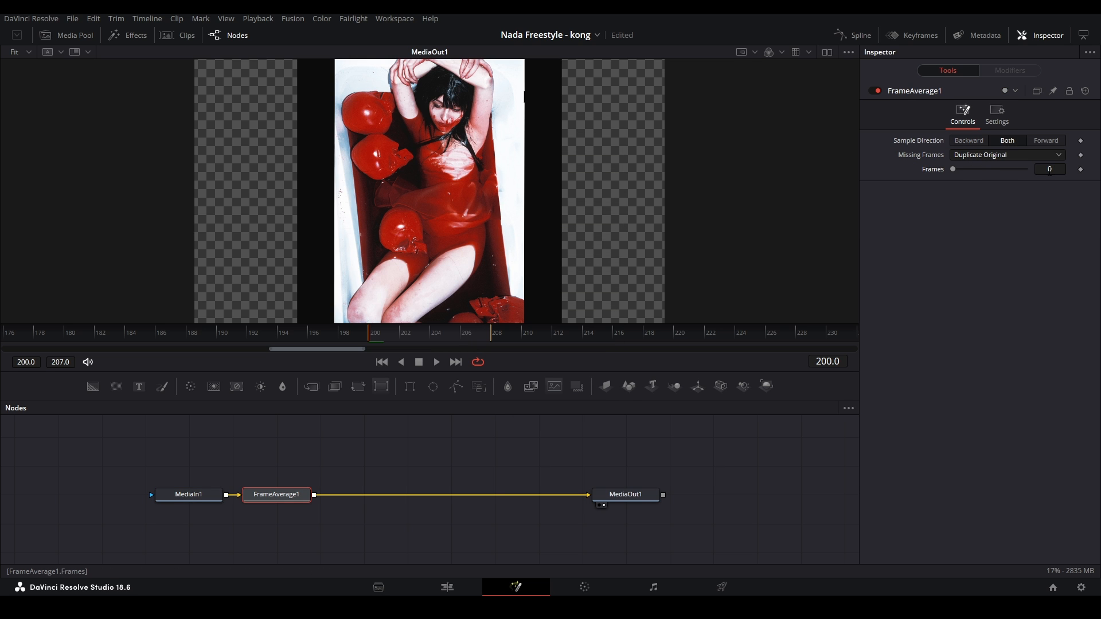
left_click_drag(953, 168, 967, 168)
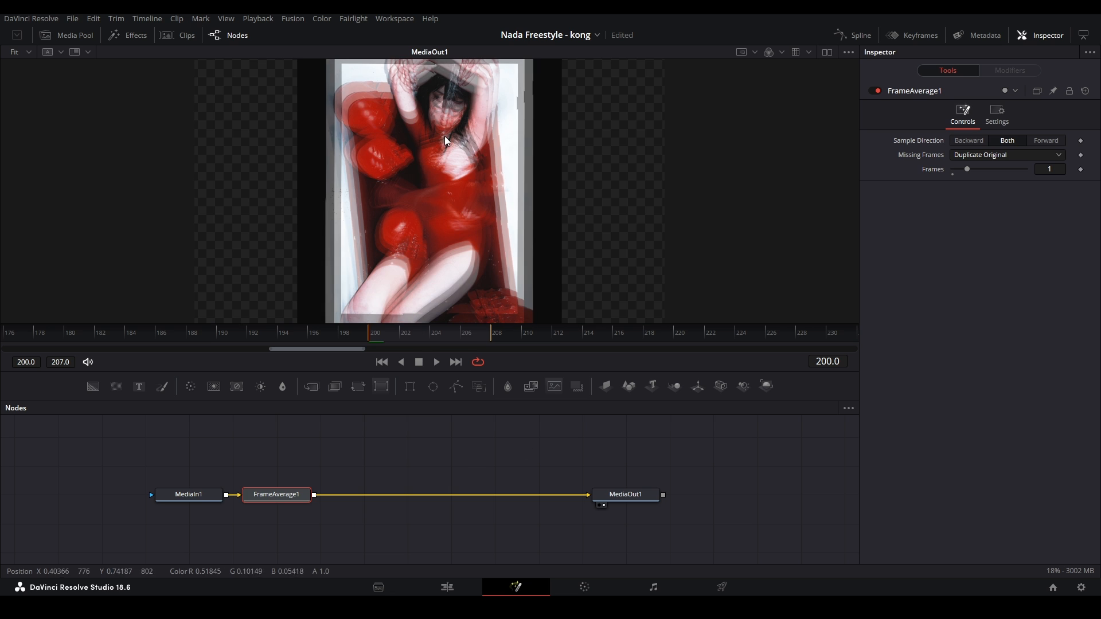
mouse_move(736, 261)
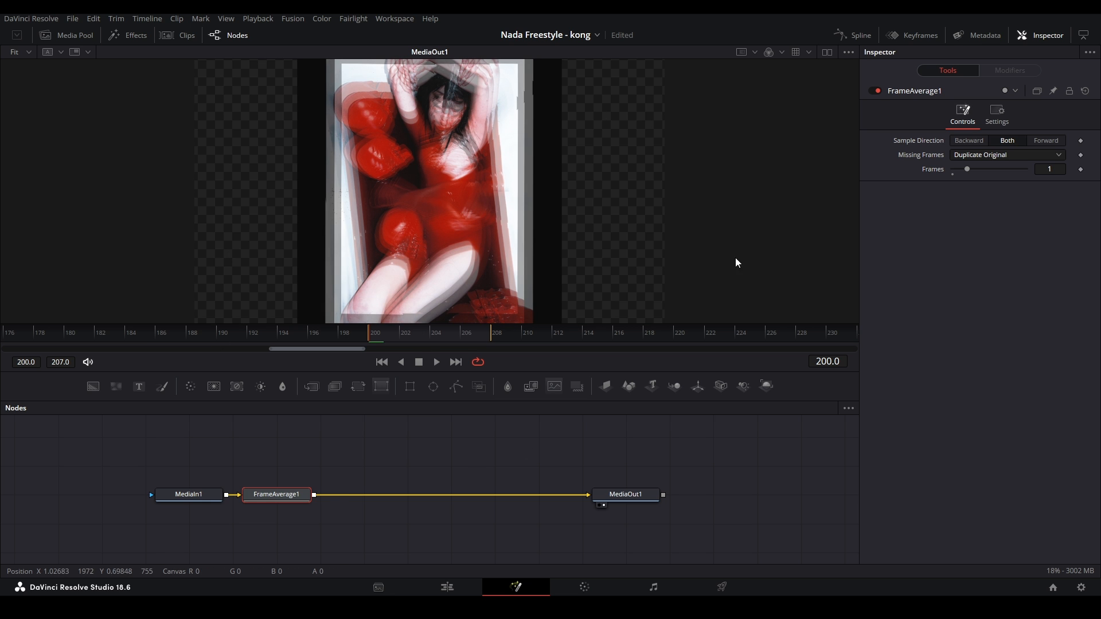
left_click(436, 361)
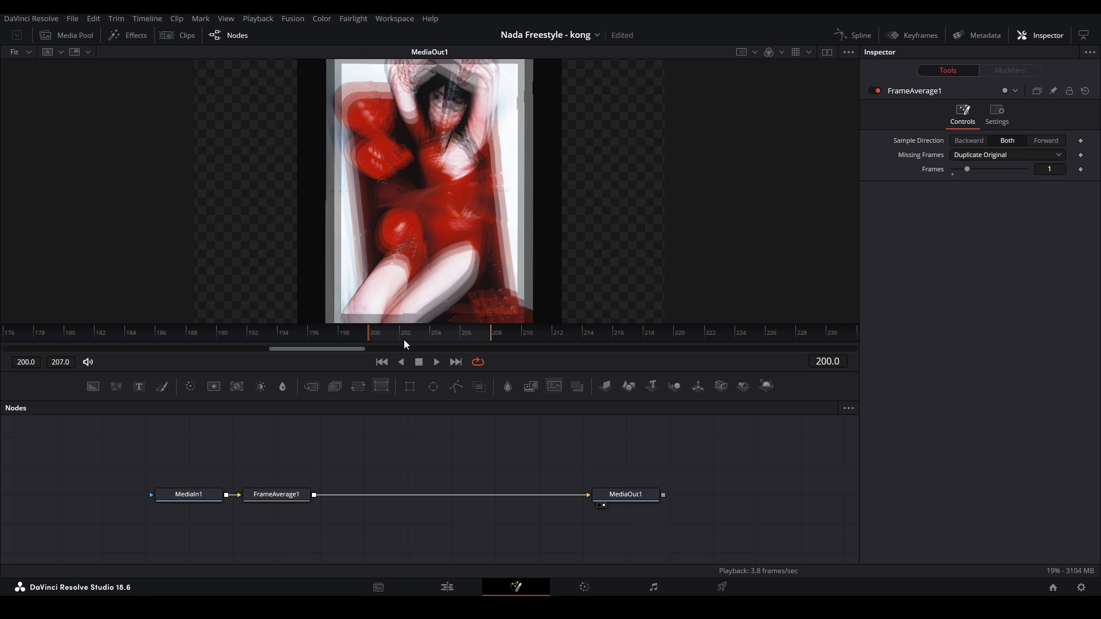
- Play and scrub across the frame-averaged V2 clip on the Edit page
left_click(446, 588)
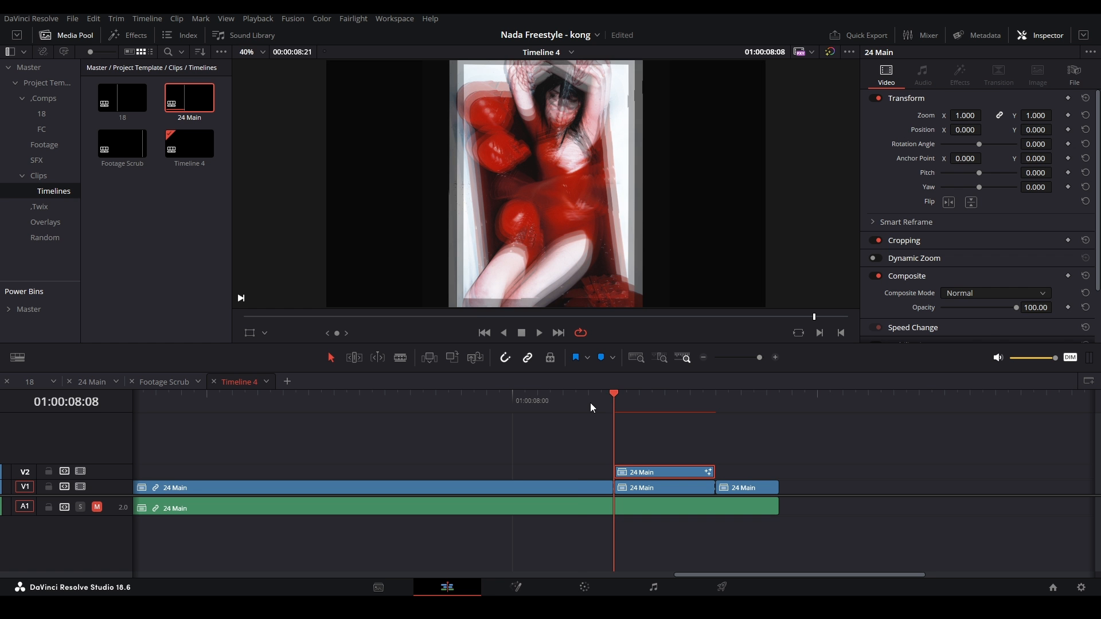
left_click(538, 333)
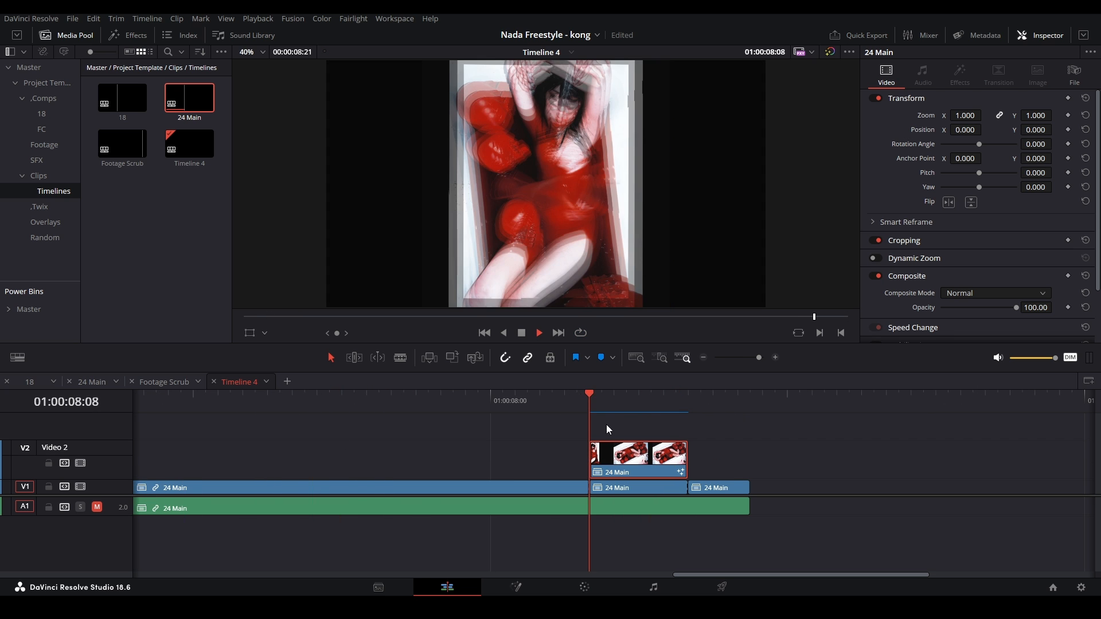
left_click_drag(590, 393, 674, 394)
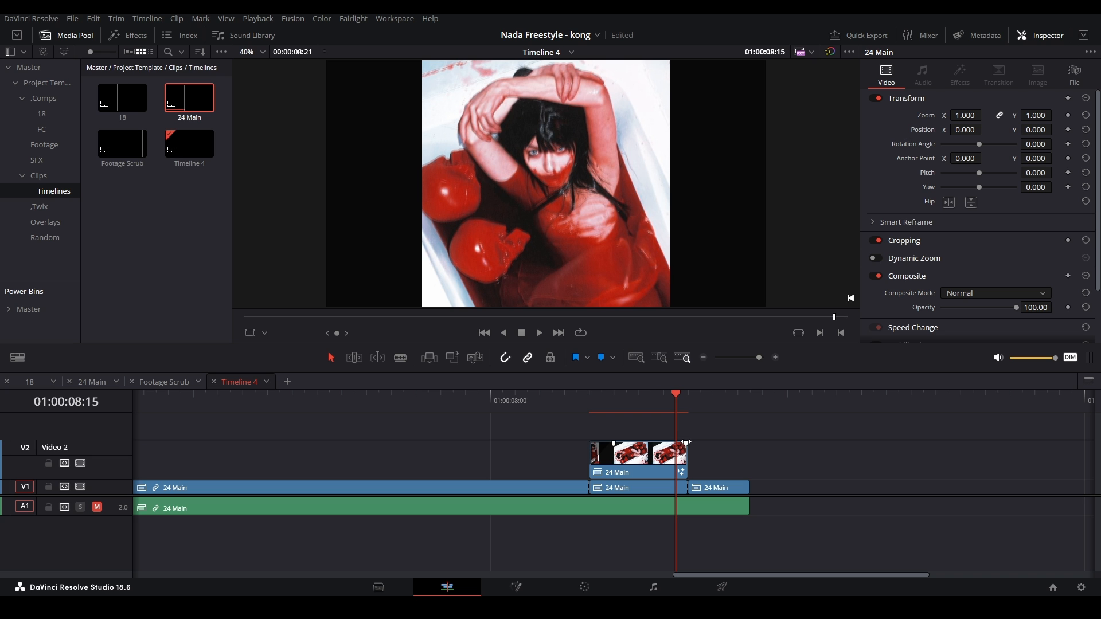
left_click(538, 332)
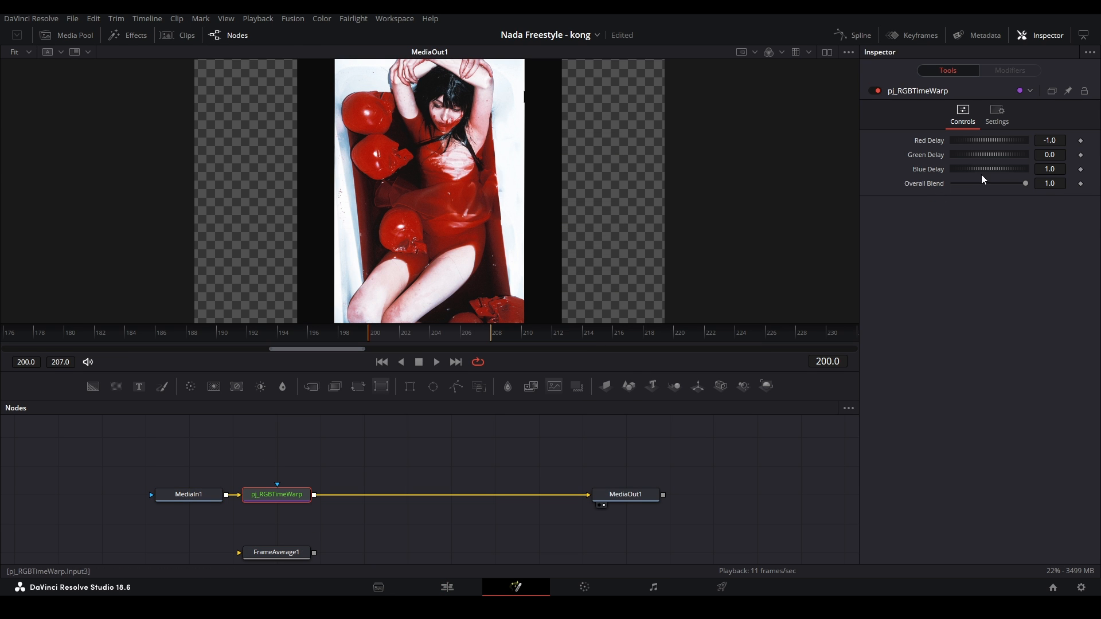
- Set the pj_RGBTimeWarp node's Blue Delay to 1 alongside Red Delay -1
left_click(436, 361)
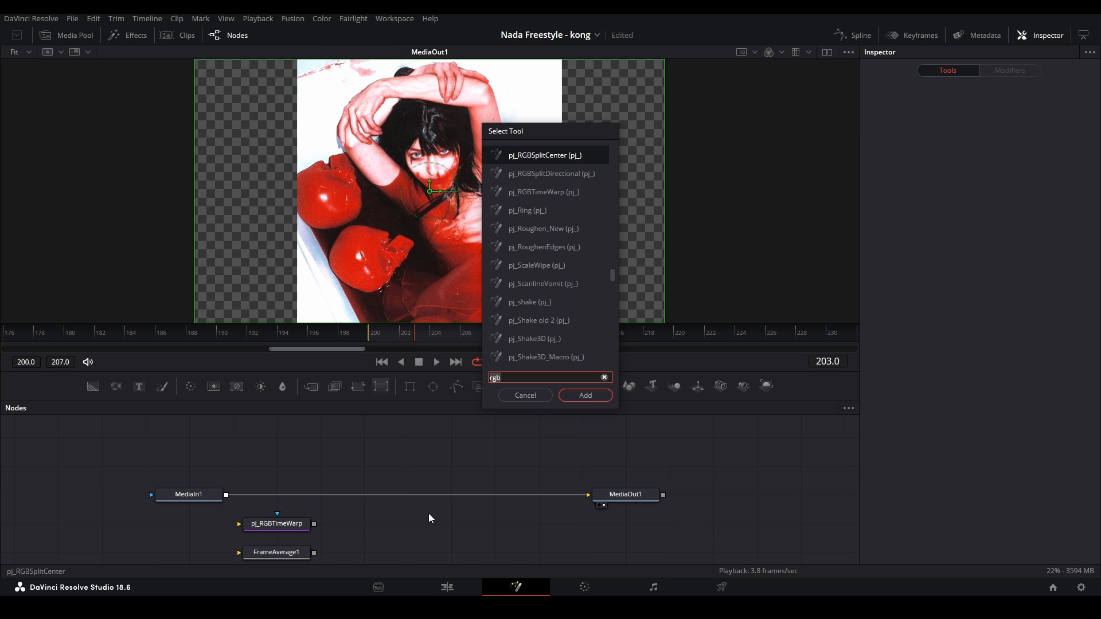
- Search 'timeslo' and wire vzn_TimeSlice with 3 slices between MediaIn1 and MediaOut1
type("timeslo")
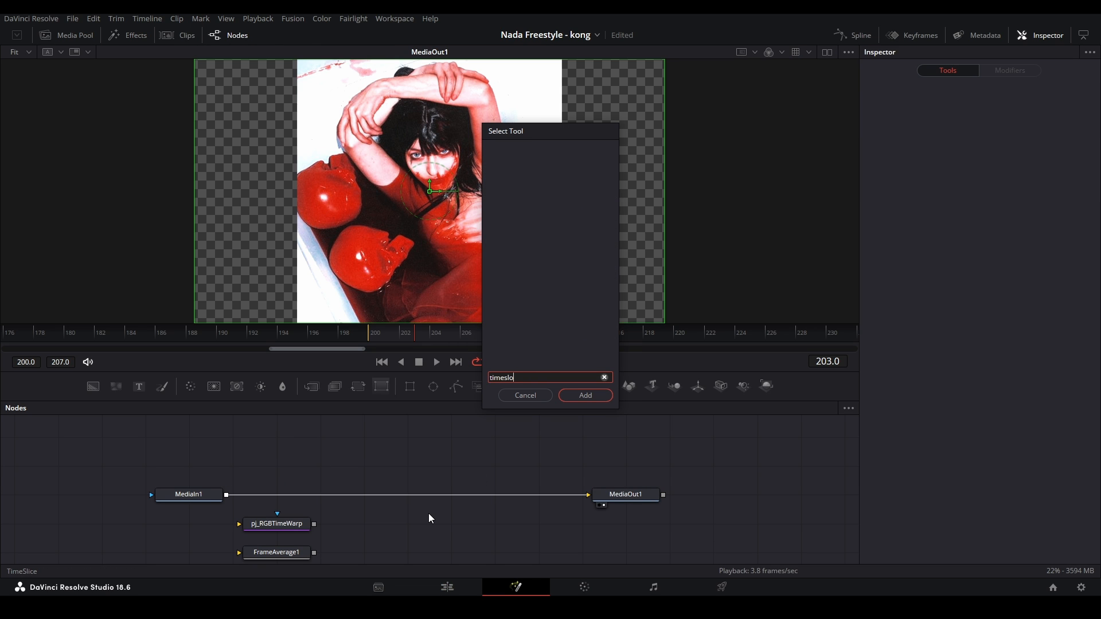
left_click(584, 395)
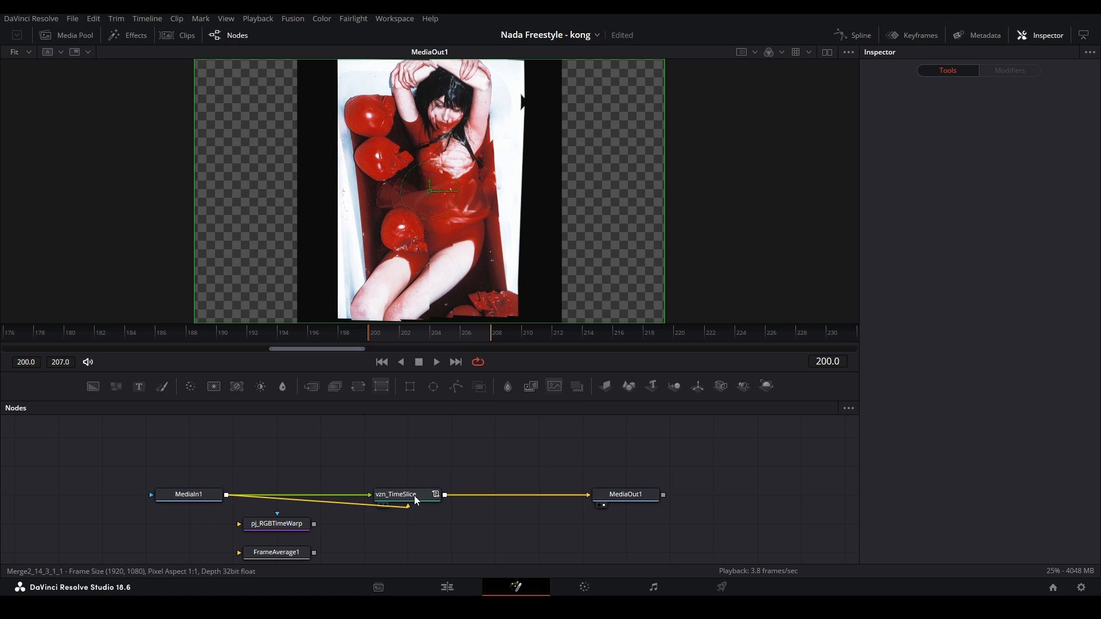
left_click(396, 494)
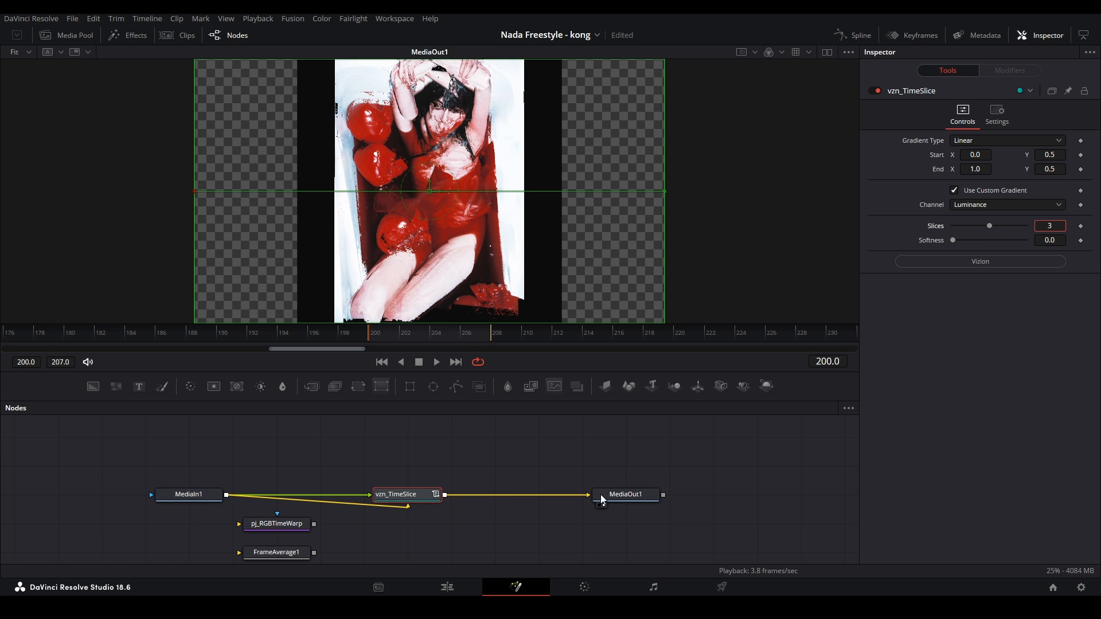
left_click(436, 361)
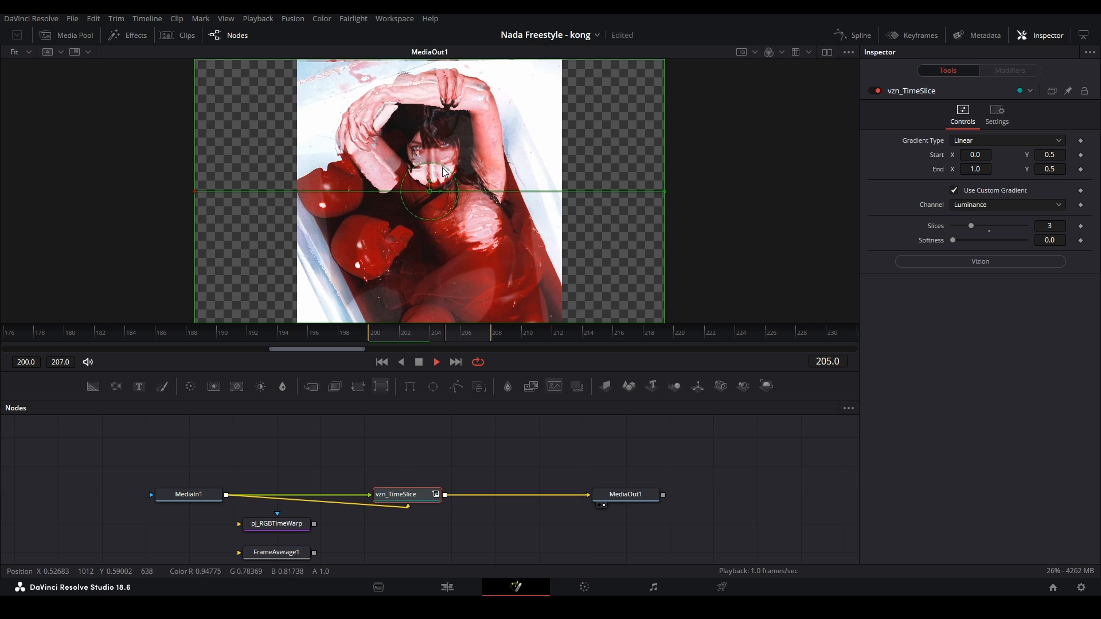
- Save the project and return to the Timeline 4 edit
key("ctrl+s")
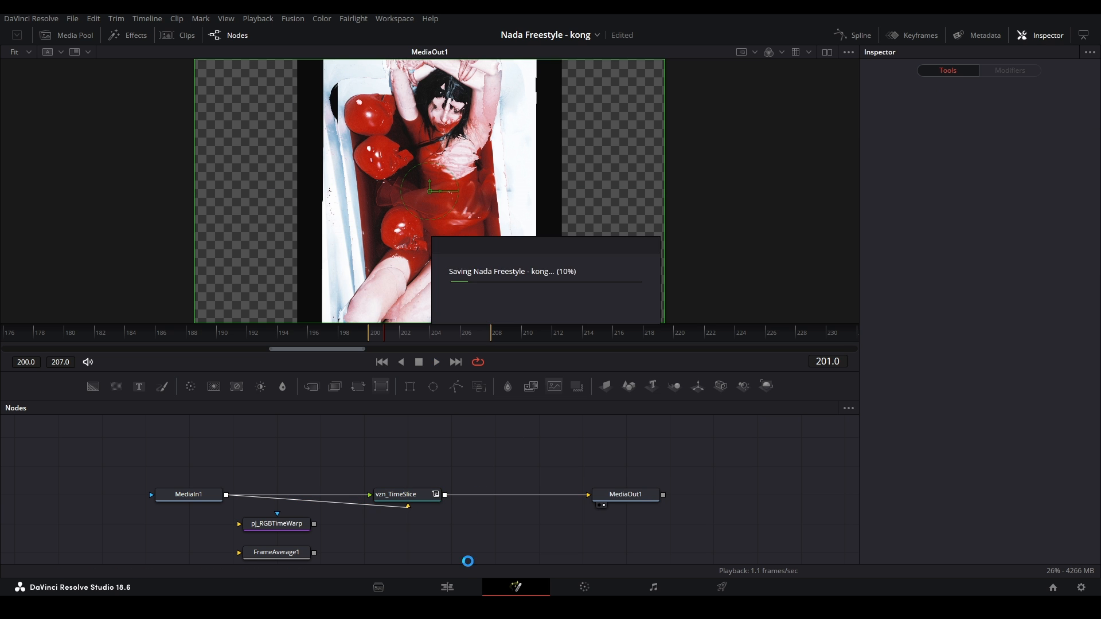
left_click(446, 587)
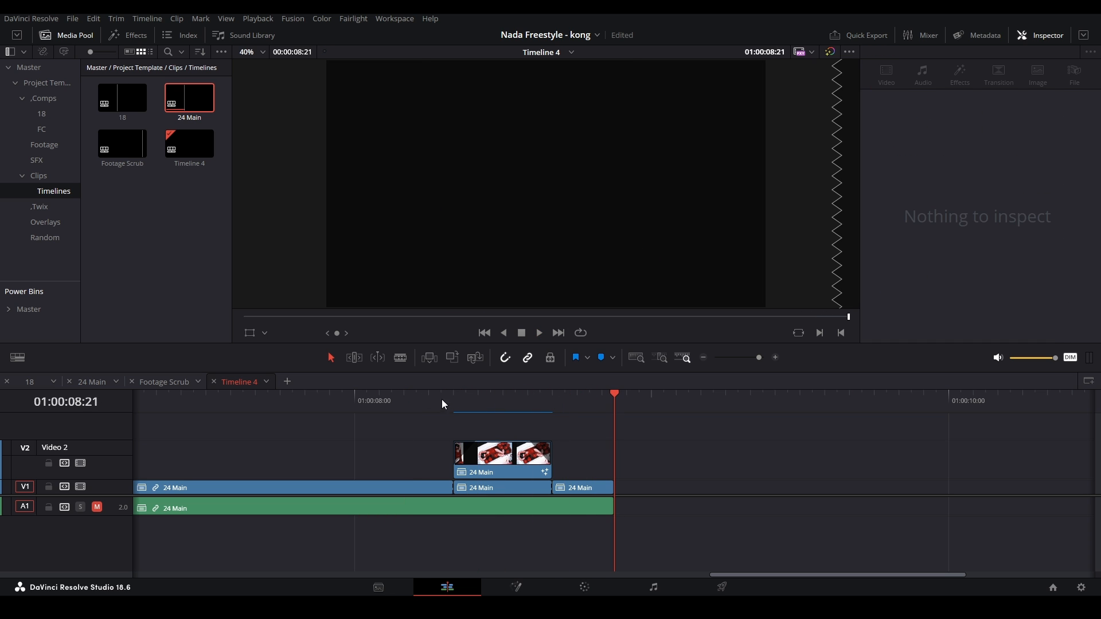
left_click(515, 393)
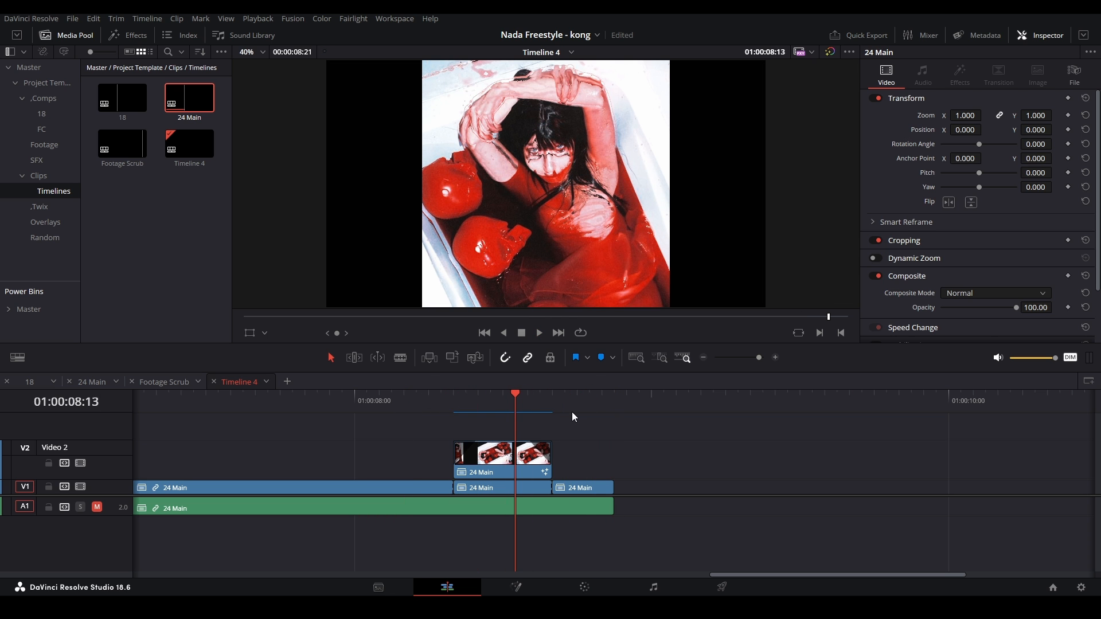
mouse_move(395, 497)
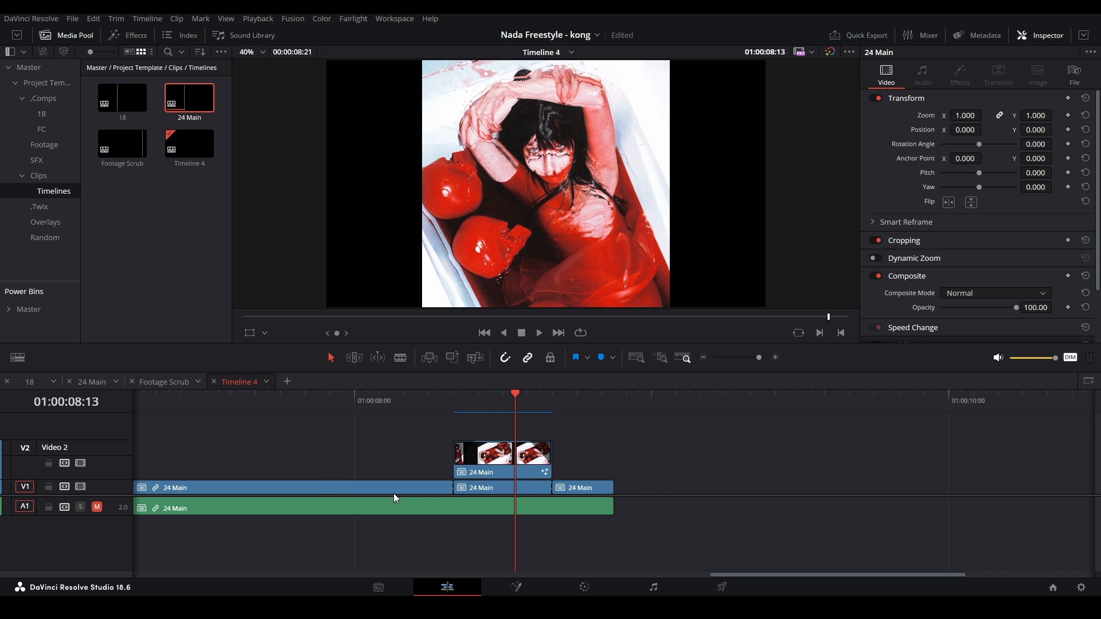
mouse_move(630, 460)
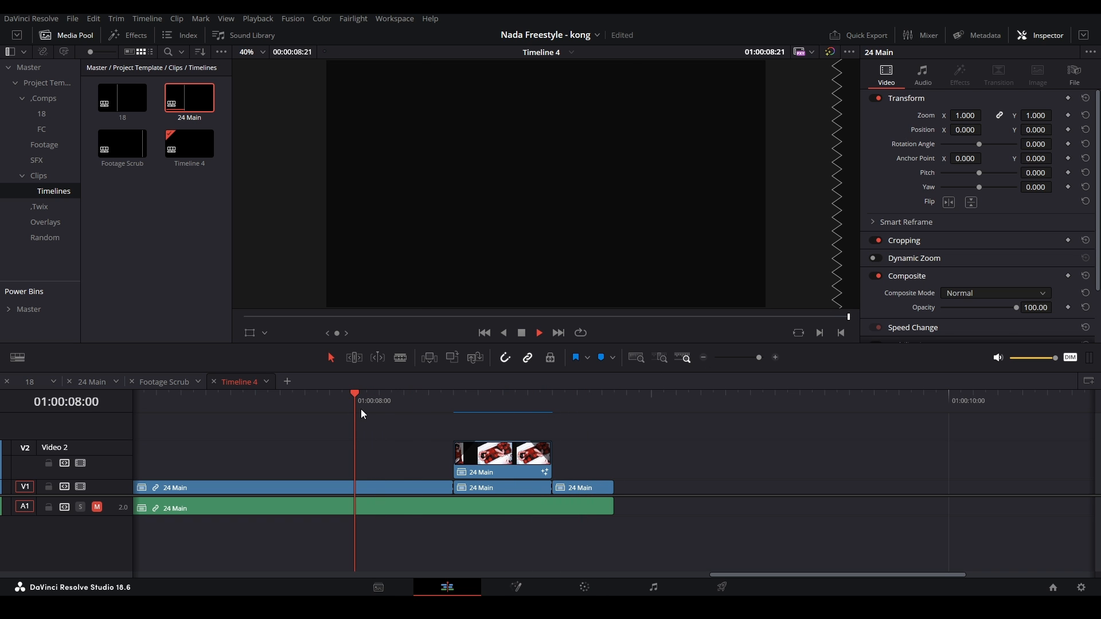
left_click(453, 393)
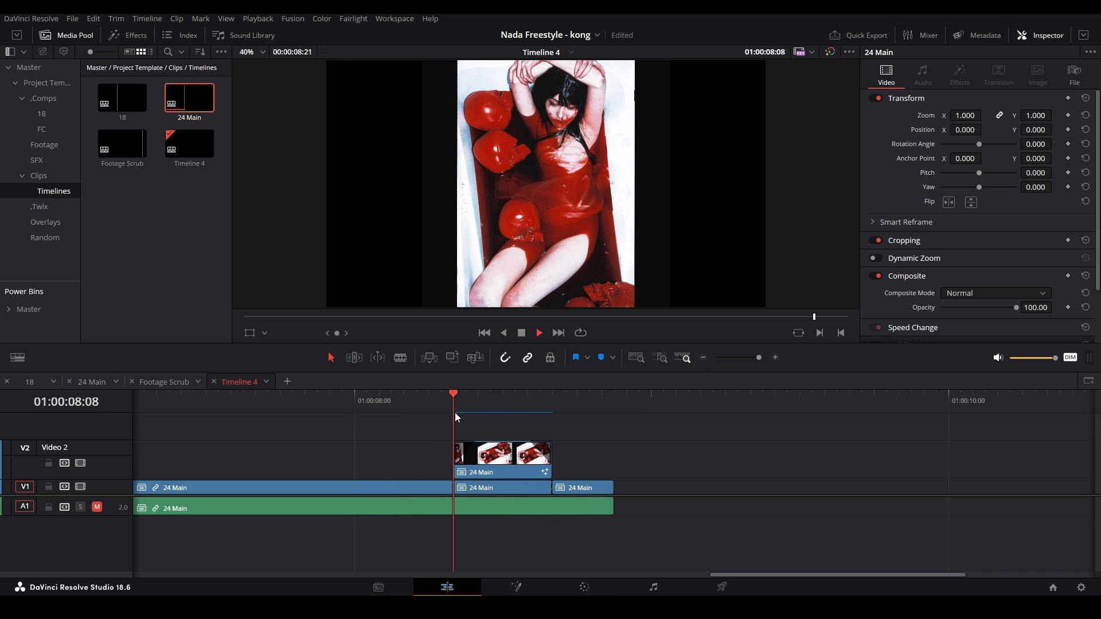